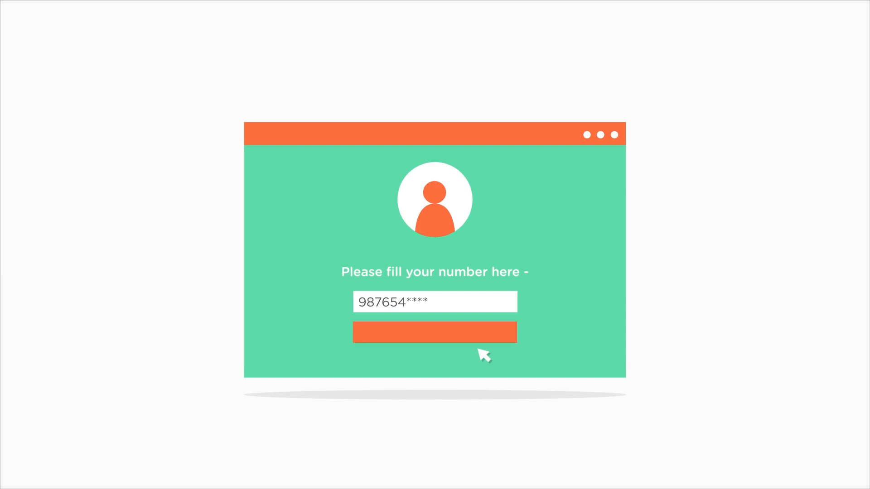
# Submit the entered phone number via the orange button so user avatars appear around the form.
pyautogui.click(434, 333)
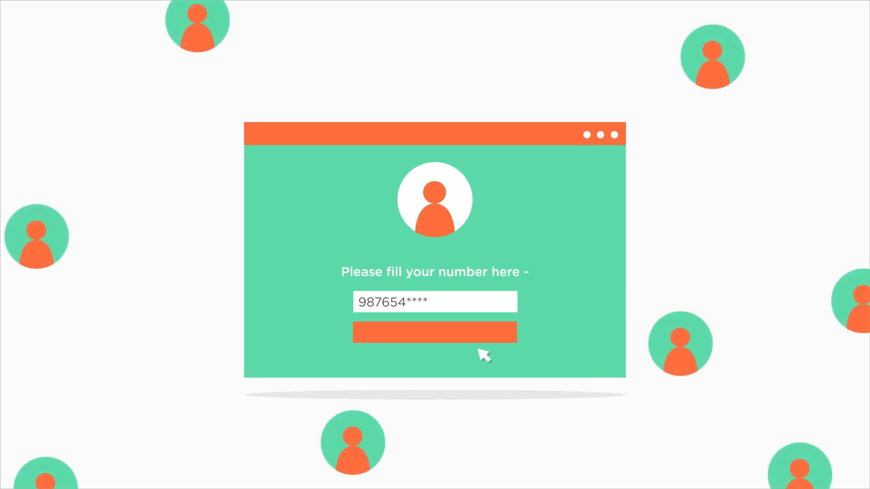